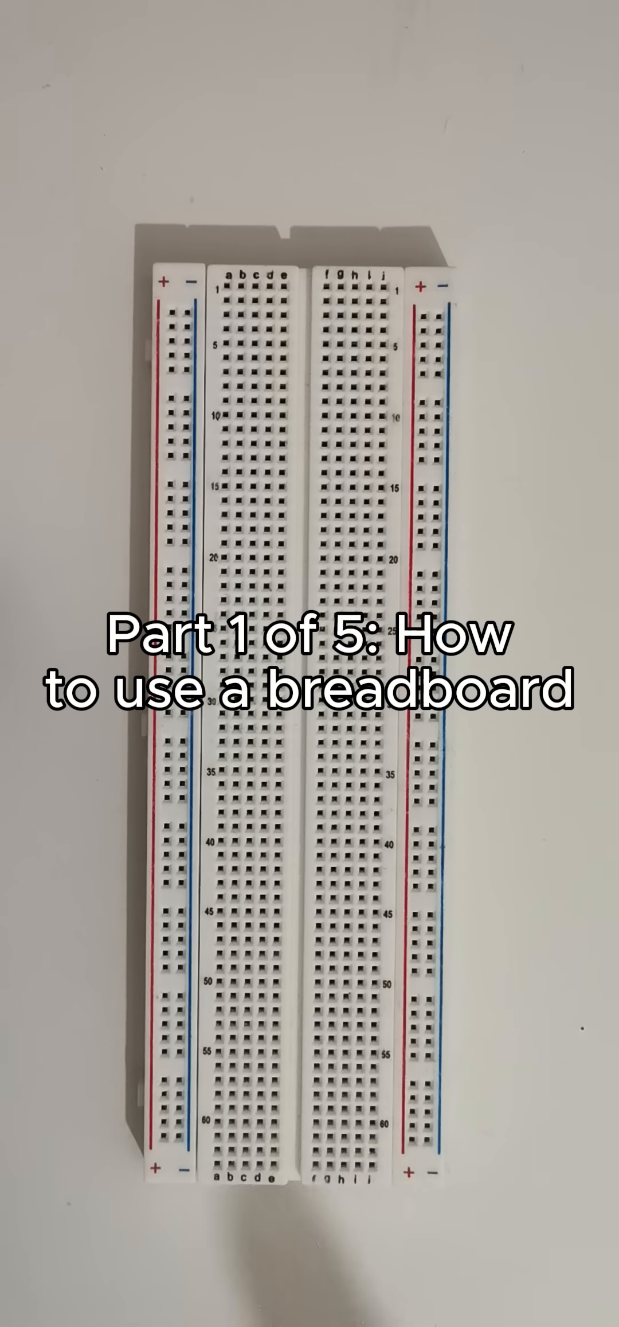
{"action": "scroll", "scroll_direction": "down", "scroll_amount": 3}
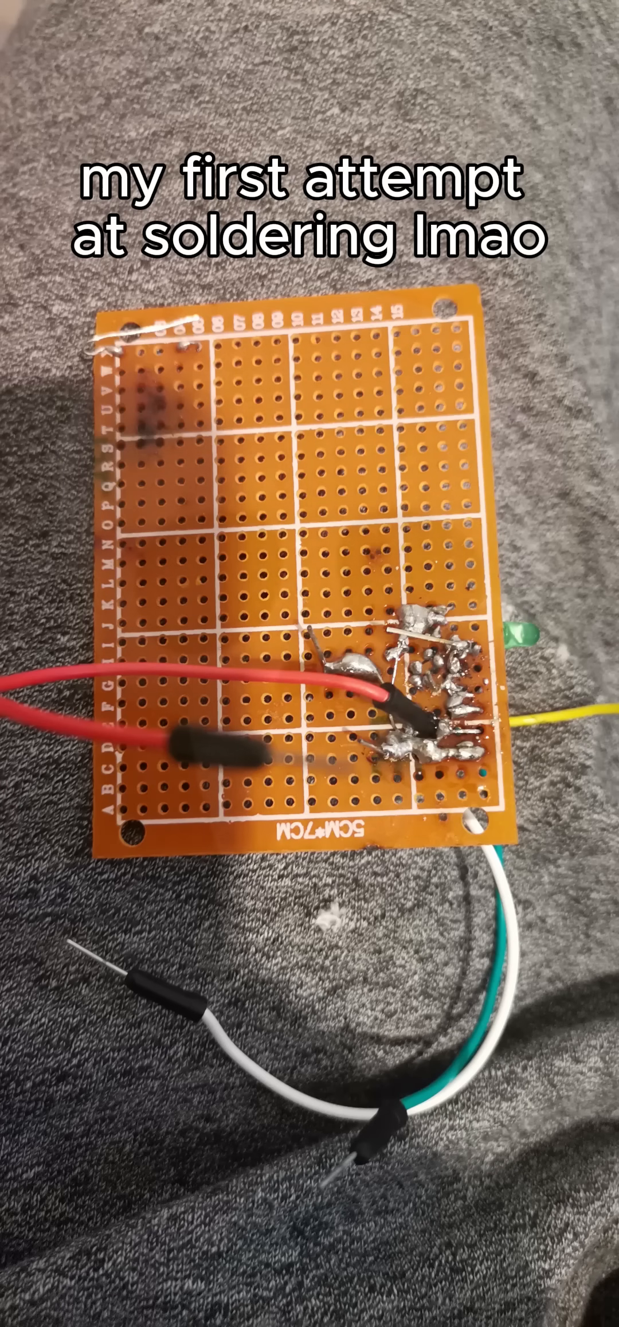